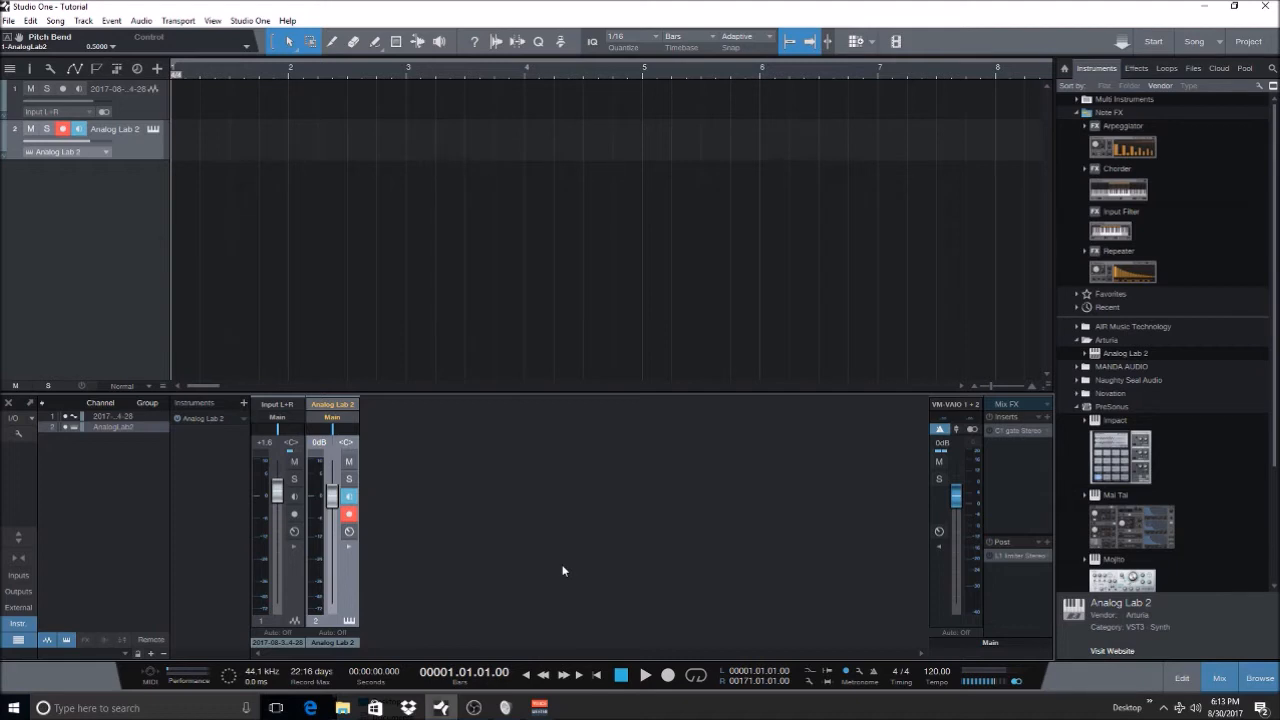
pyautogui.moveTo(538, 547)
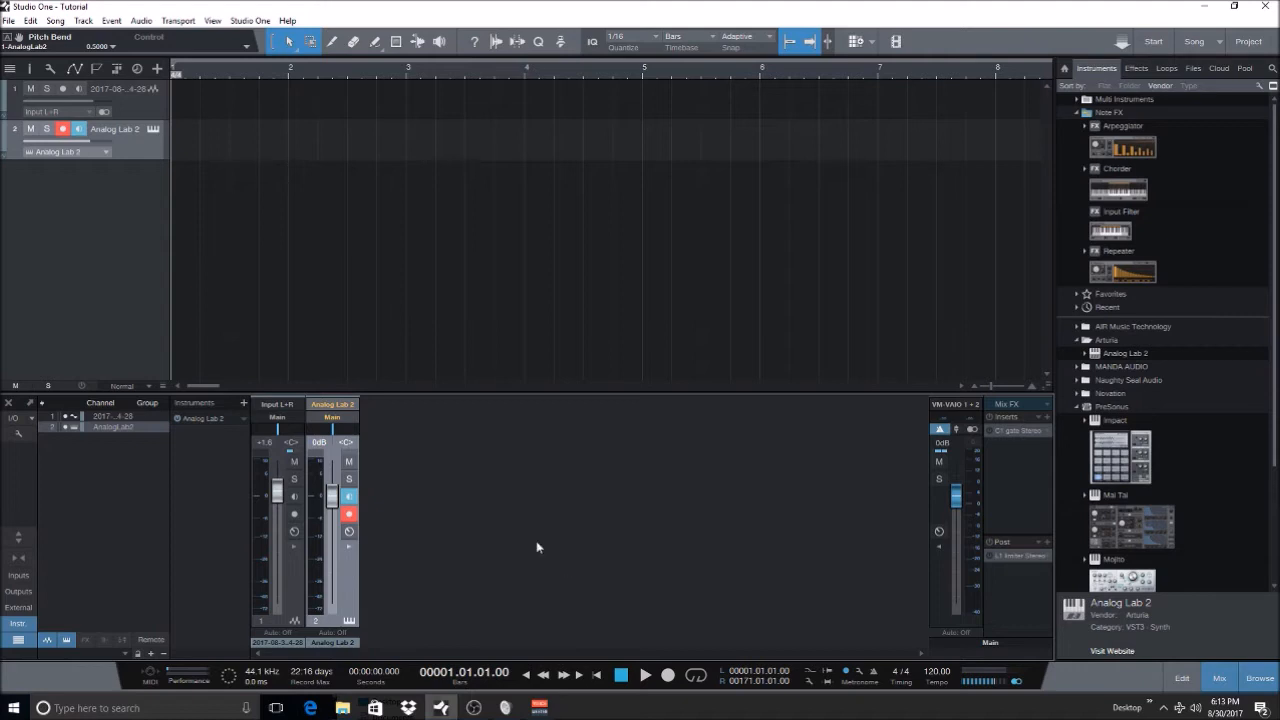
pyautogui.moveTo(643, 675)
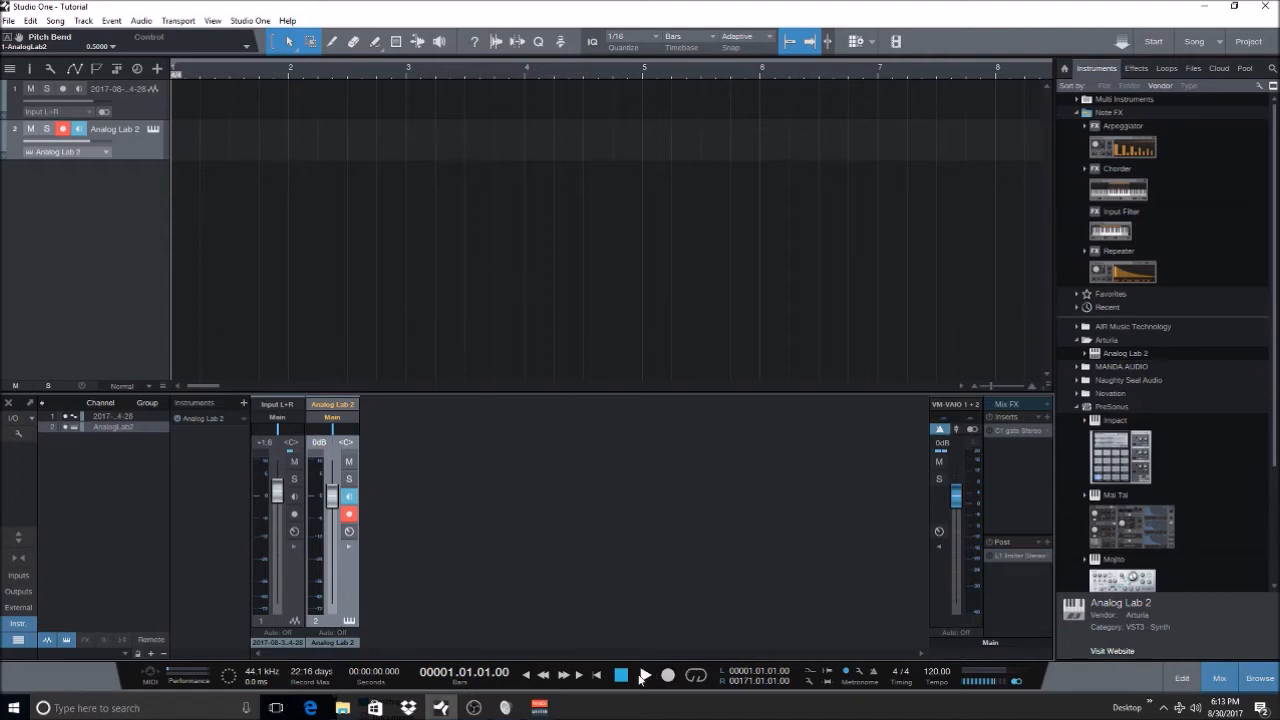
pyautogui.moveTo(668, 675)
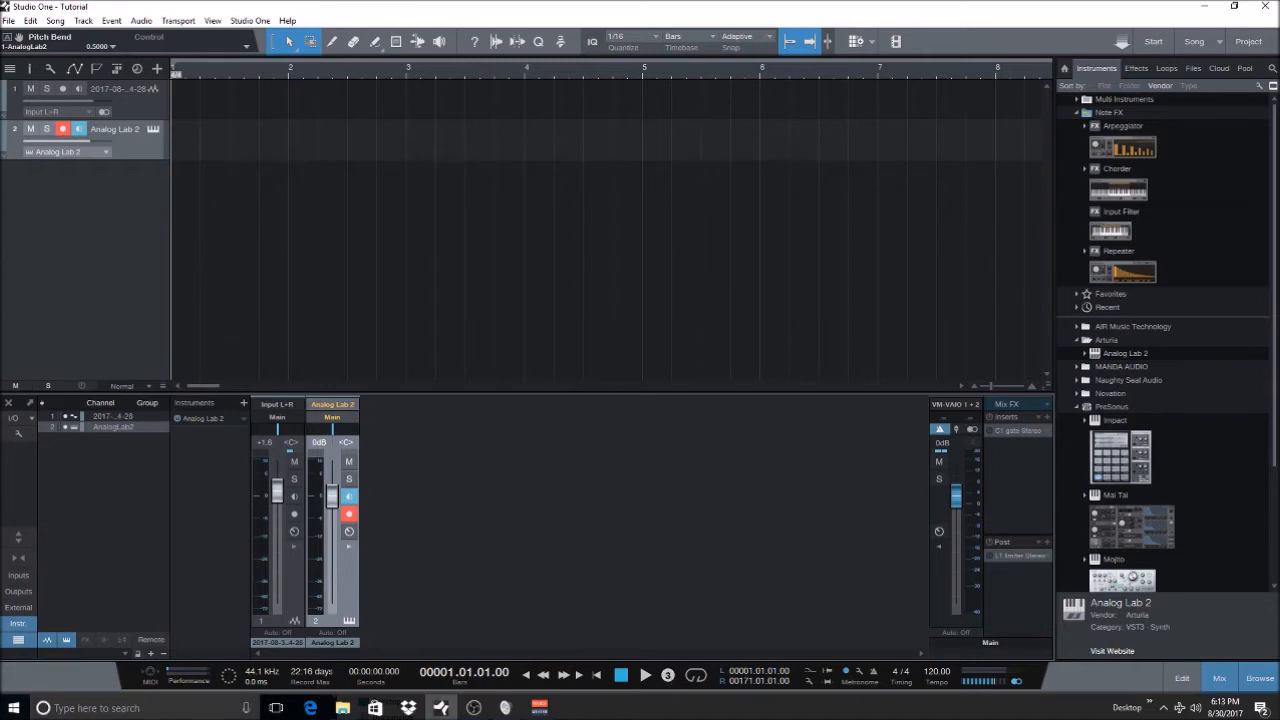
# - Record a roughly five-bar performance with pitch bend on the Analog Lab 2 track
pyautogui.click(645, 674)
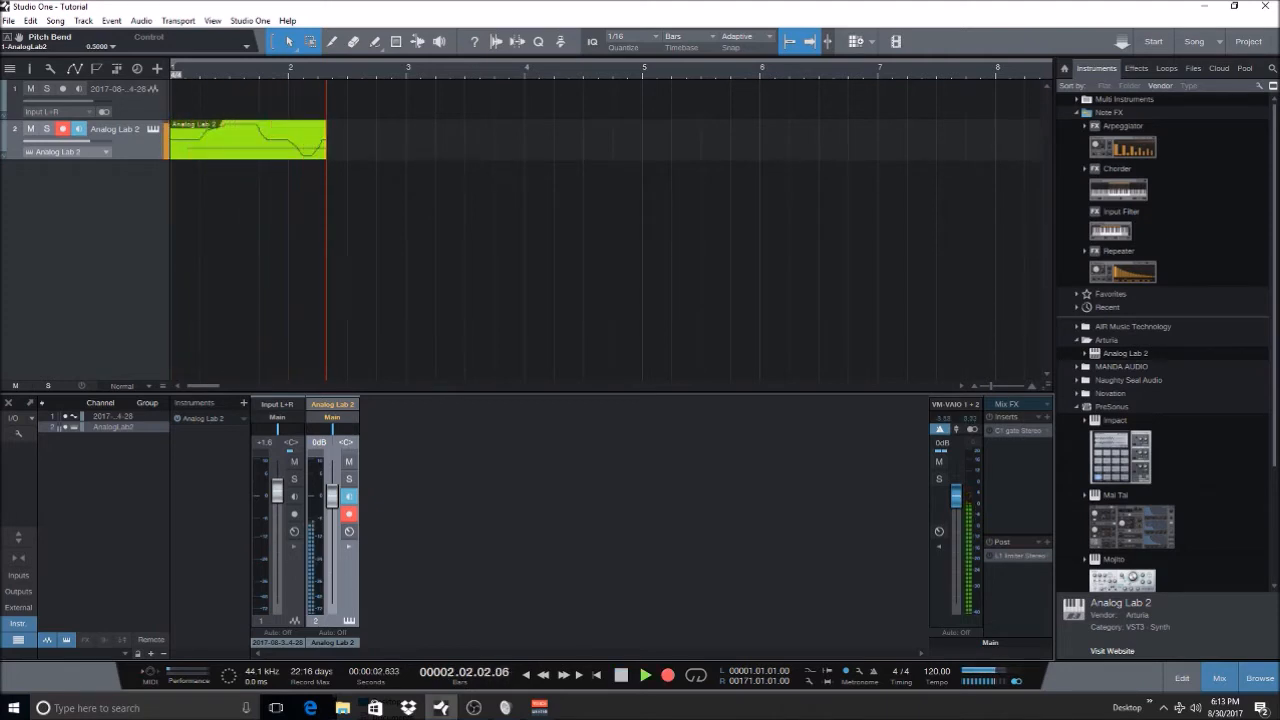
pyautogui.click(645, 674)
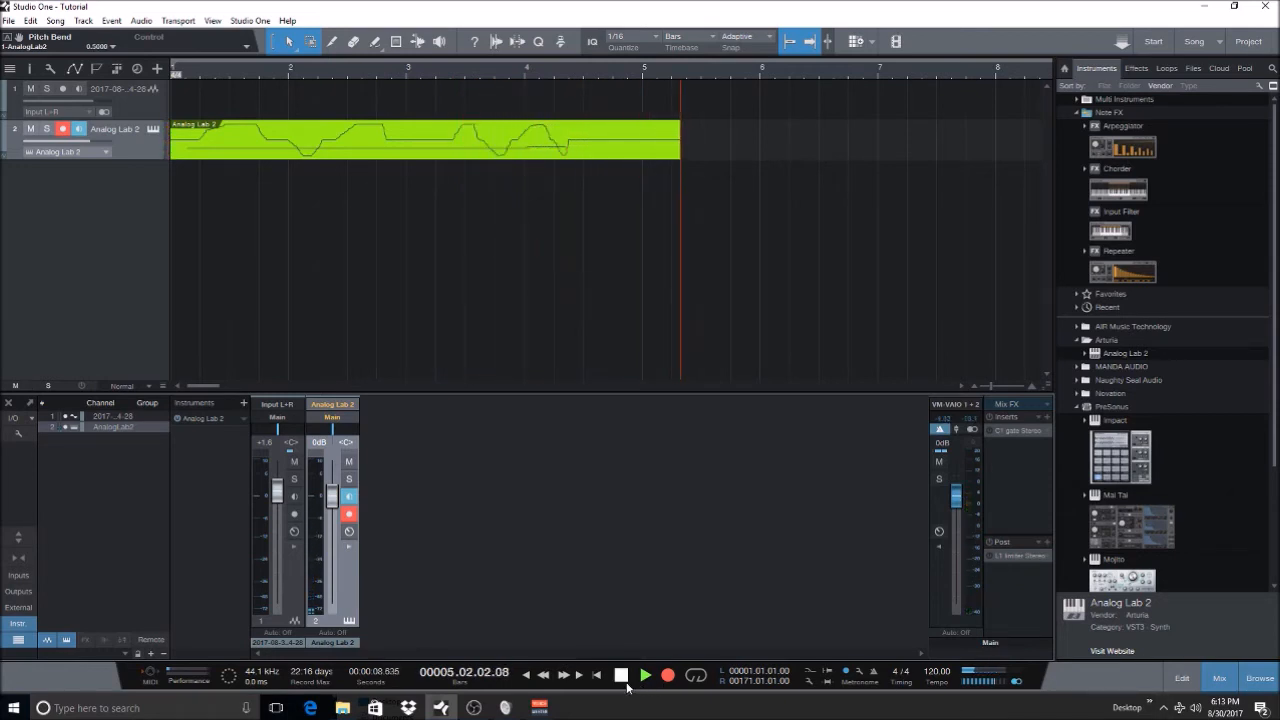
pyautogui.click(620, 675)
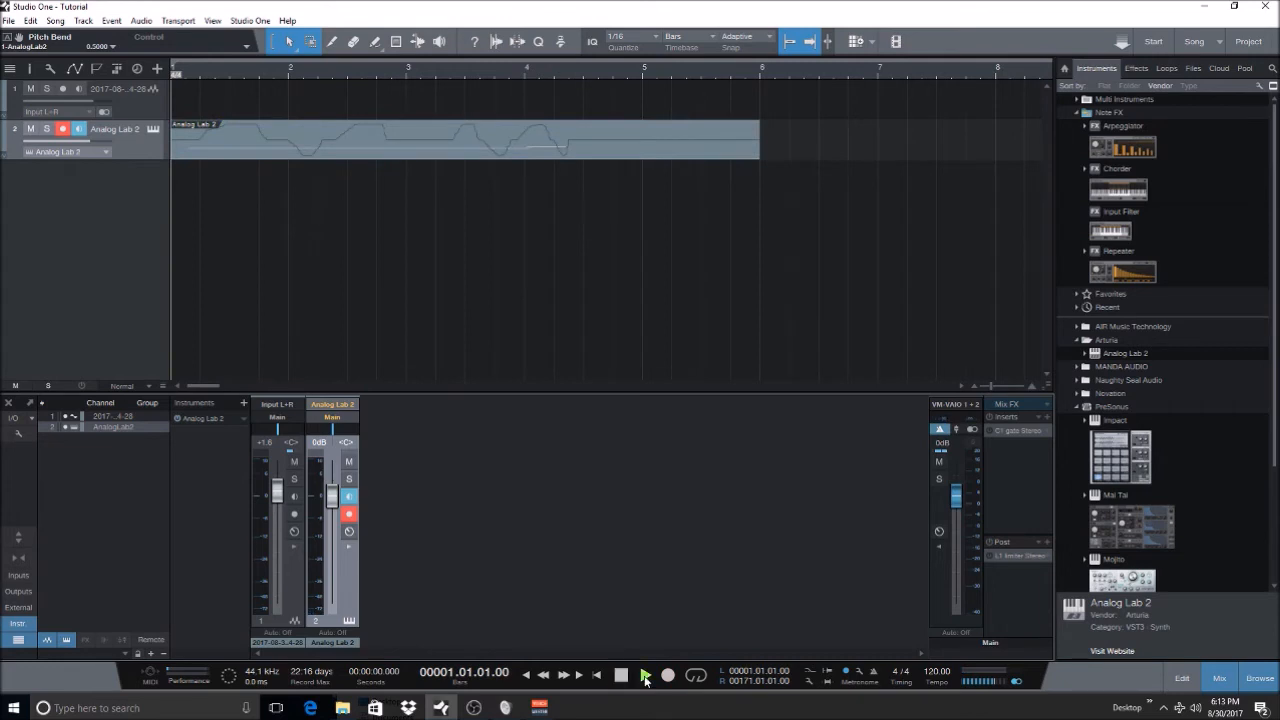
# - Play back the recorded part once to audition the pitch bend, then stop
pyautogui.click(645, 674)
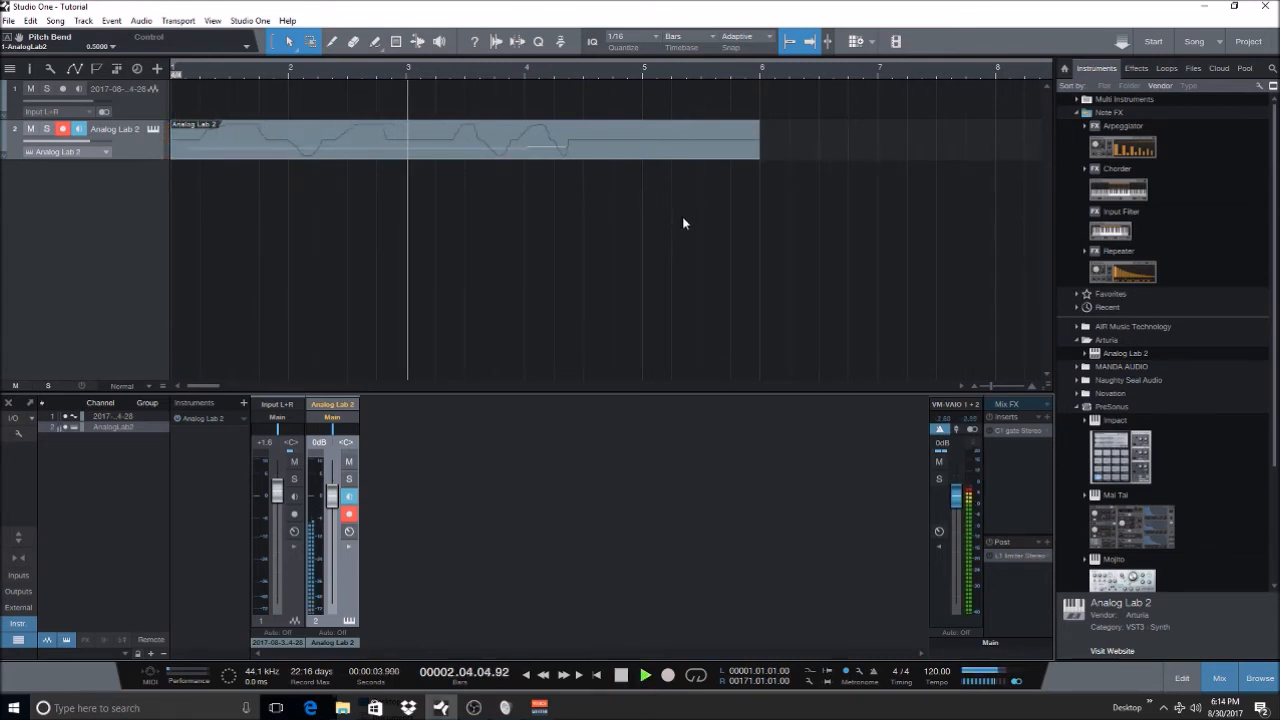
pyautogui.click(621, 674)
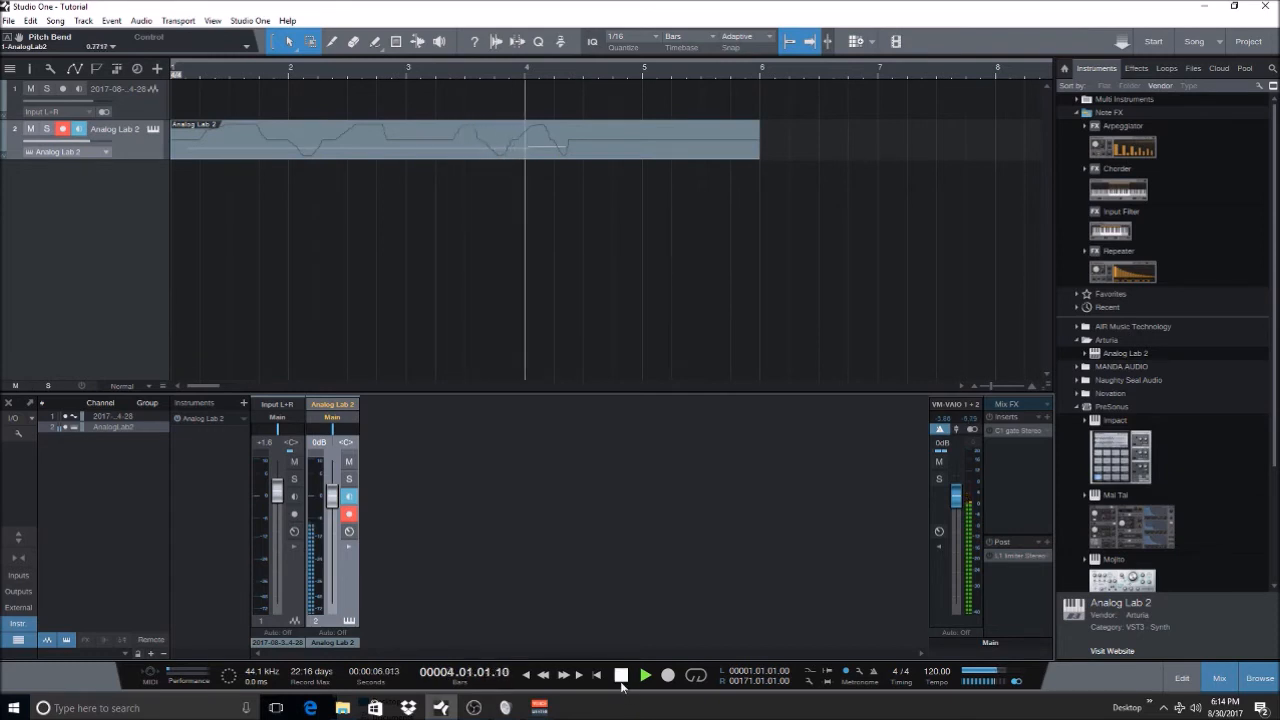
pyautogui.click(621, 674)
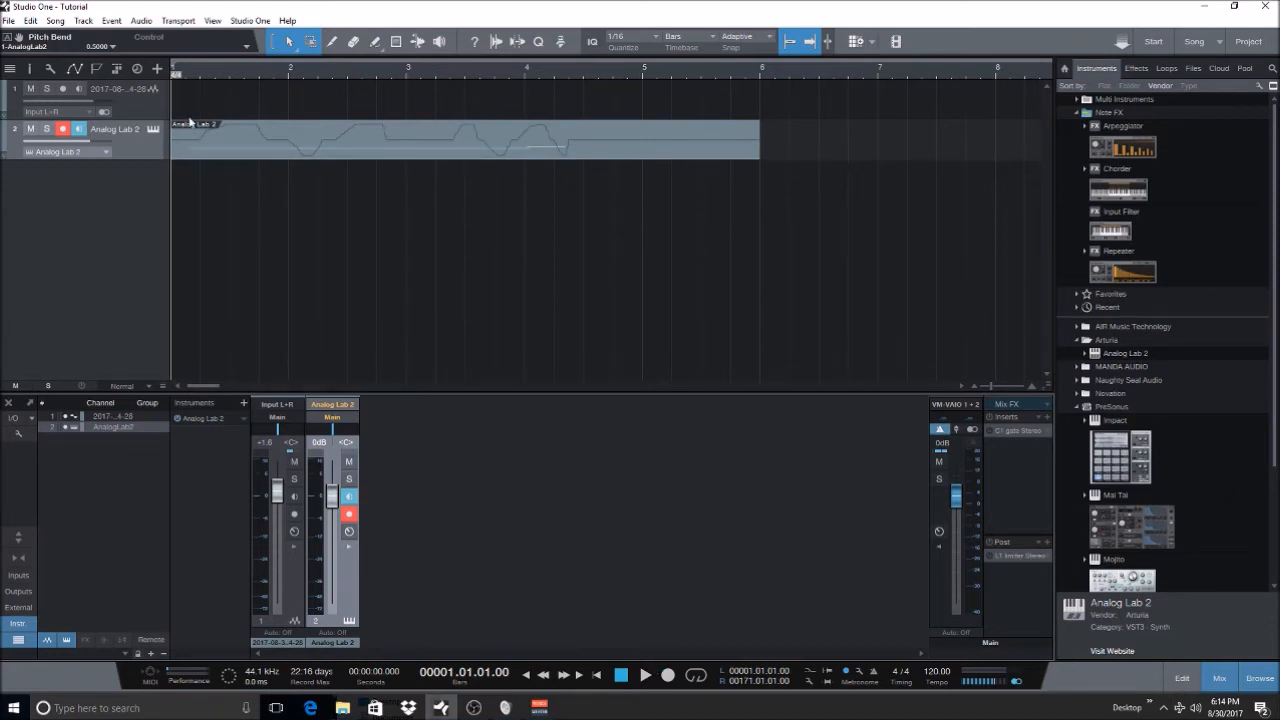
pyautogui.moveTo(350, 230)
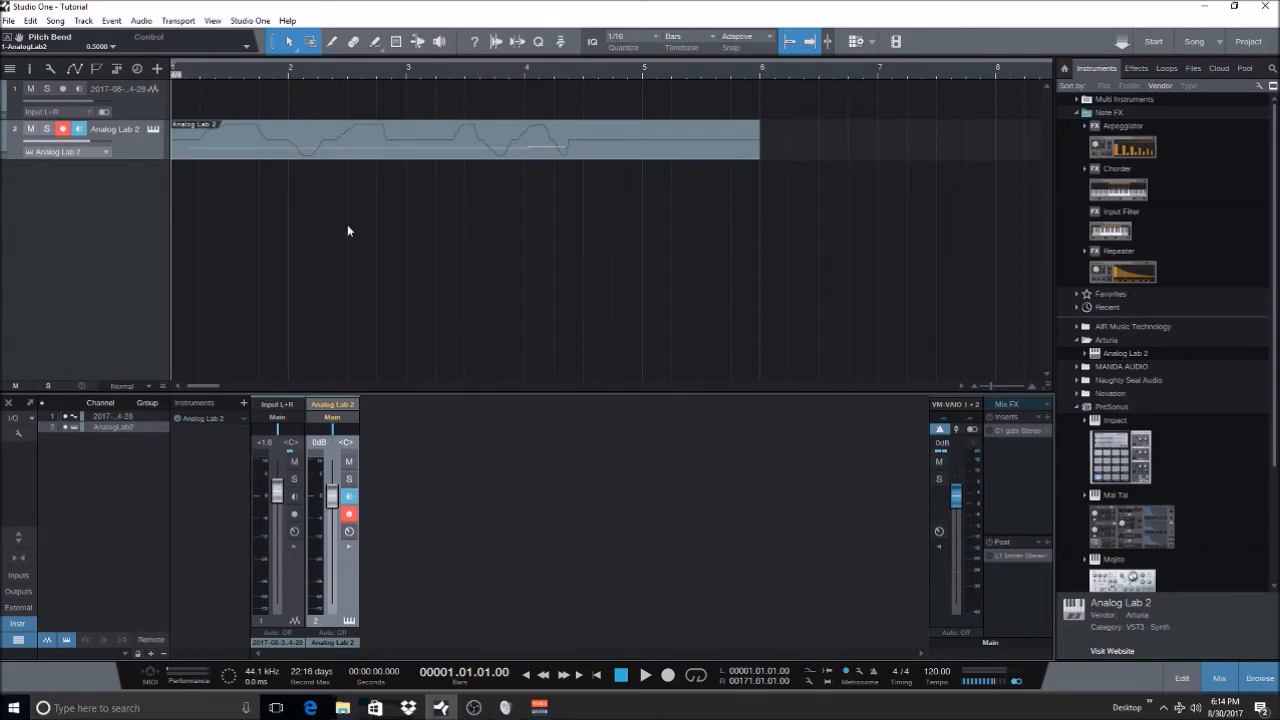
pyautogui.moveTo(387, 172)
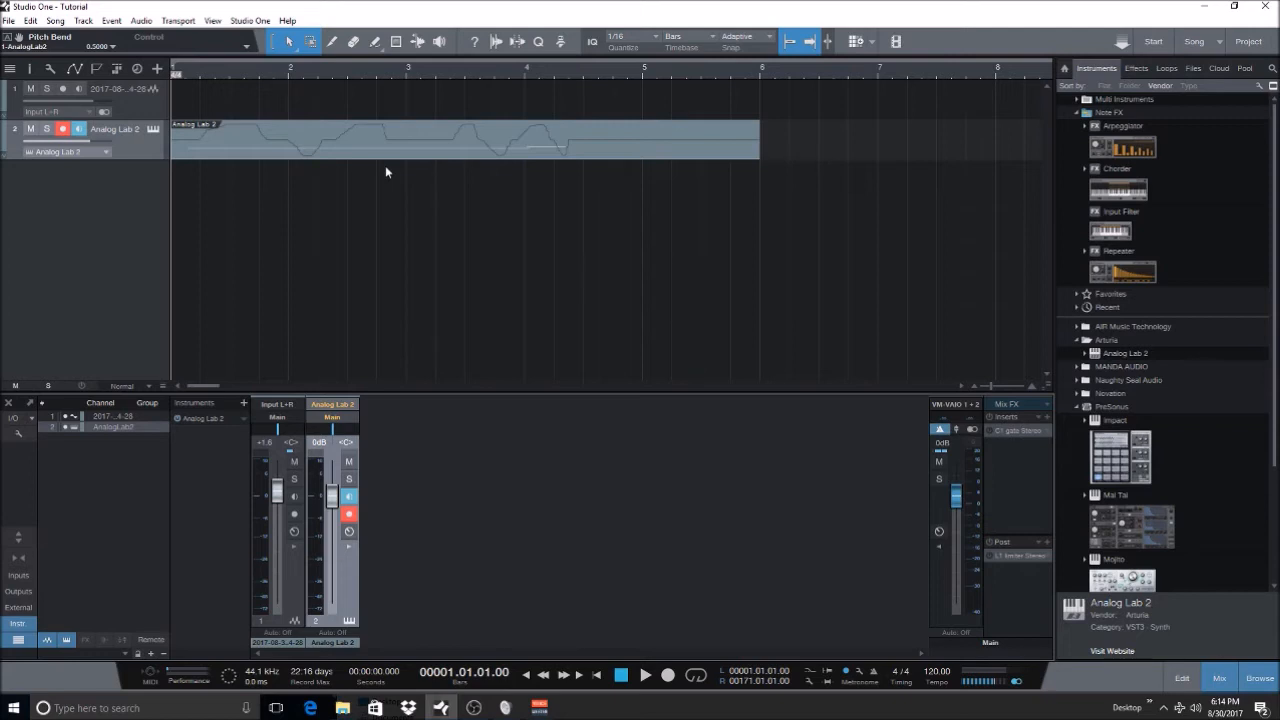
pyautogui.moveTo(409, 207)
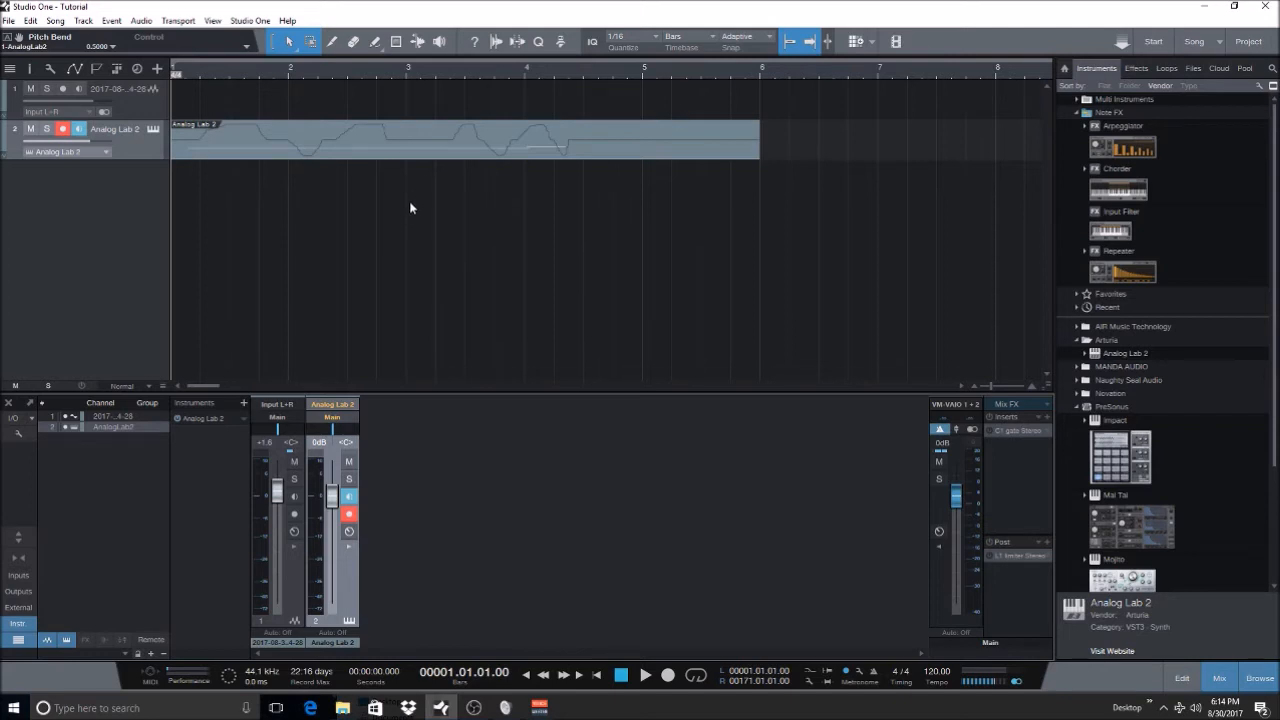
pyautogui.moveTo(231, 147)
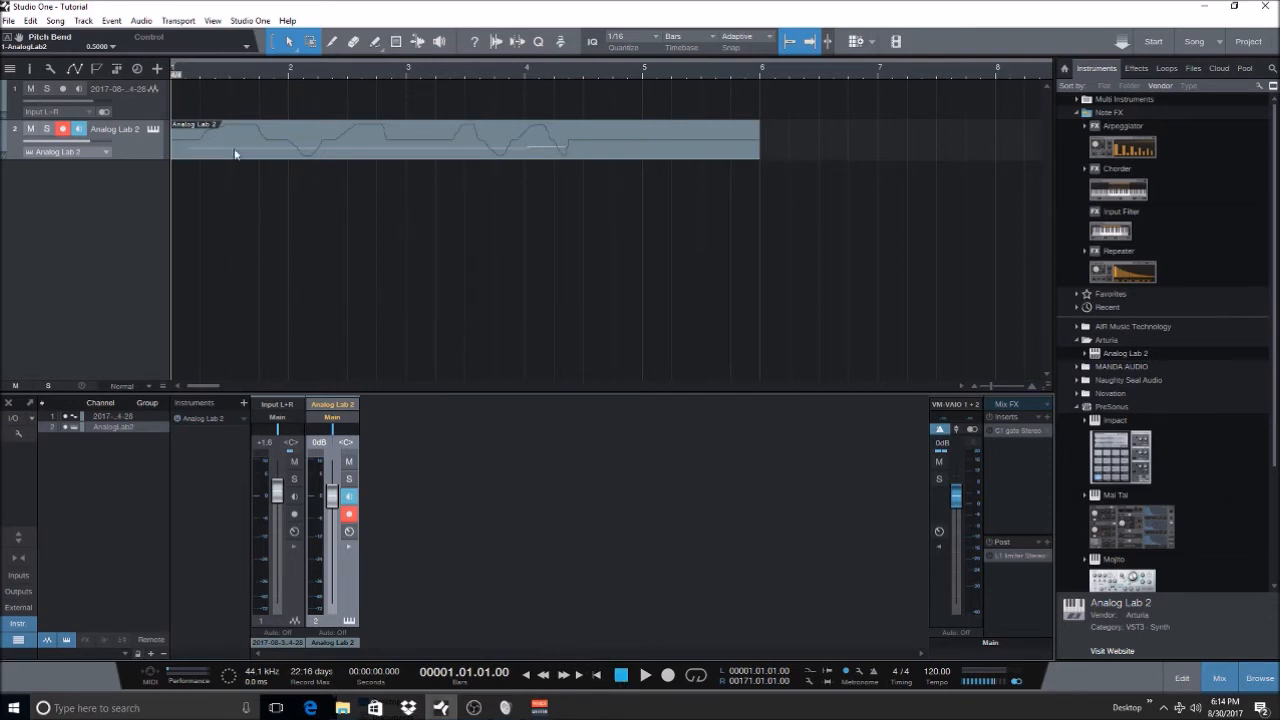
pyautogui.moveTo(450, 154)
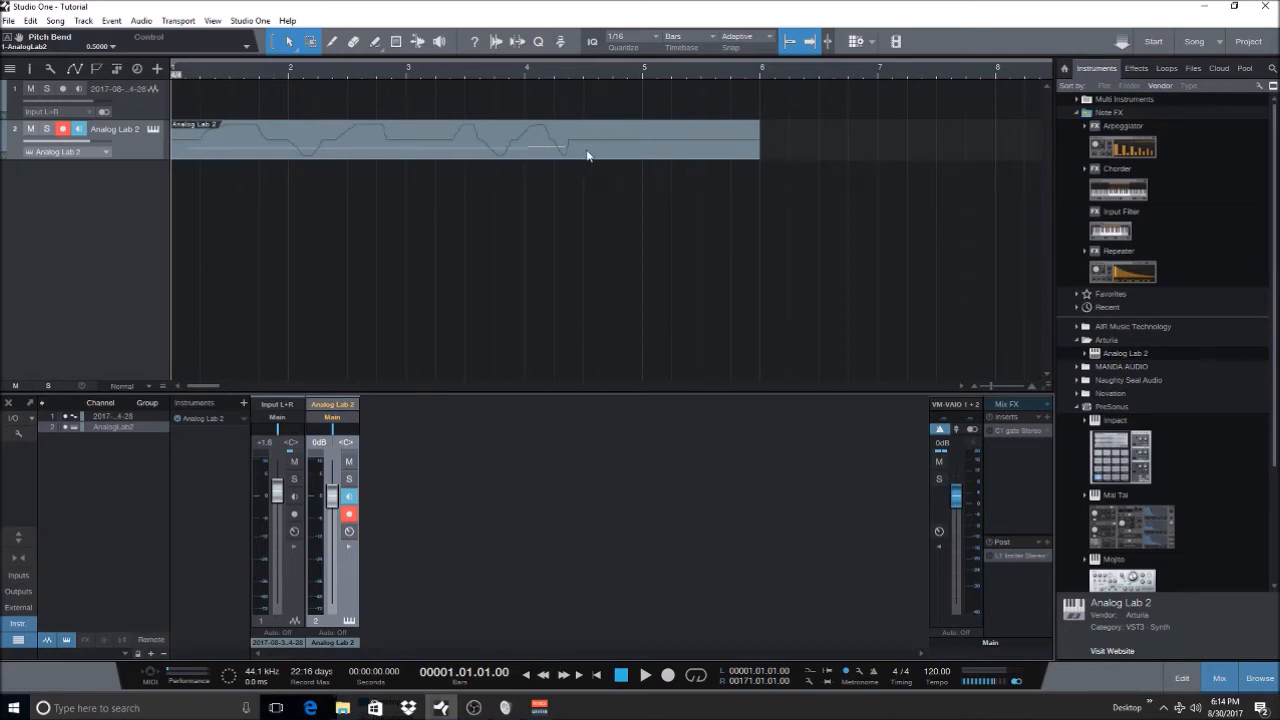
pyautogui.moveTo(193, 165)
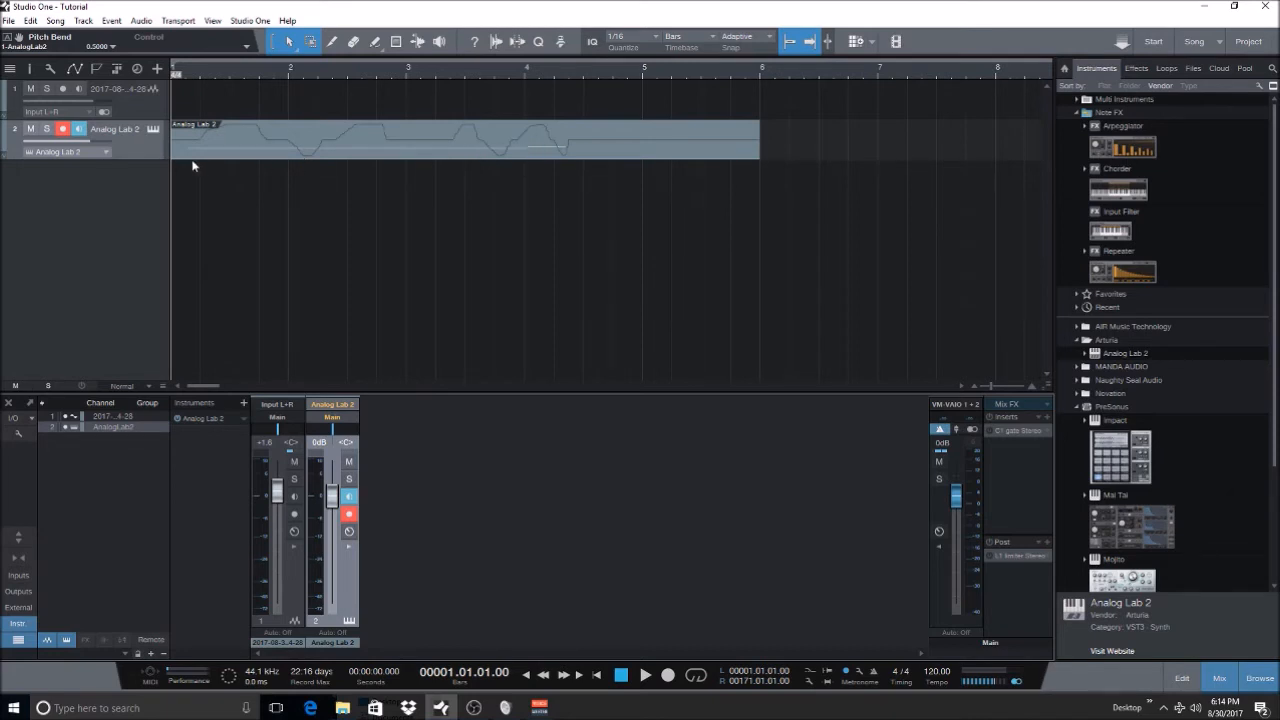
pyautogui.moveTo(487, 230)
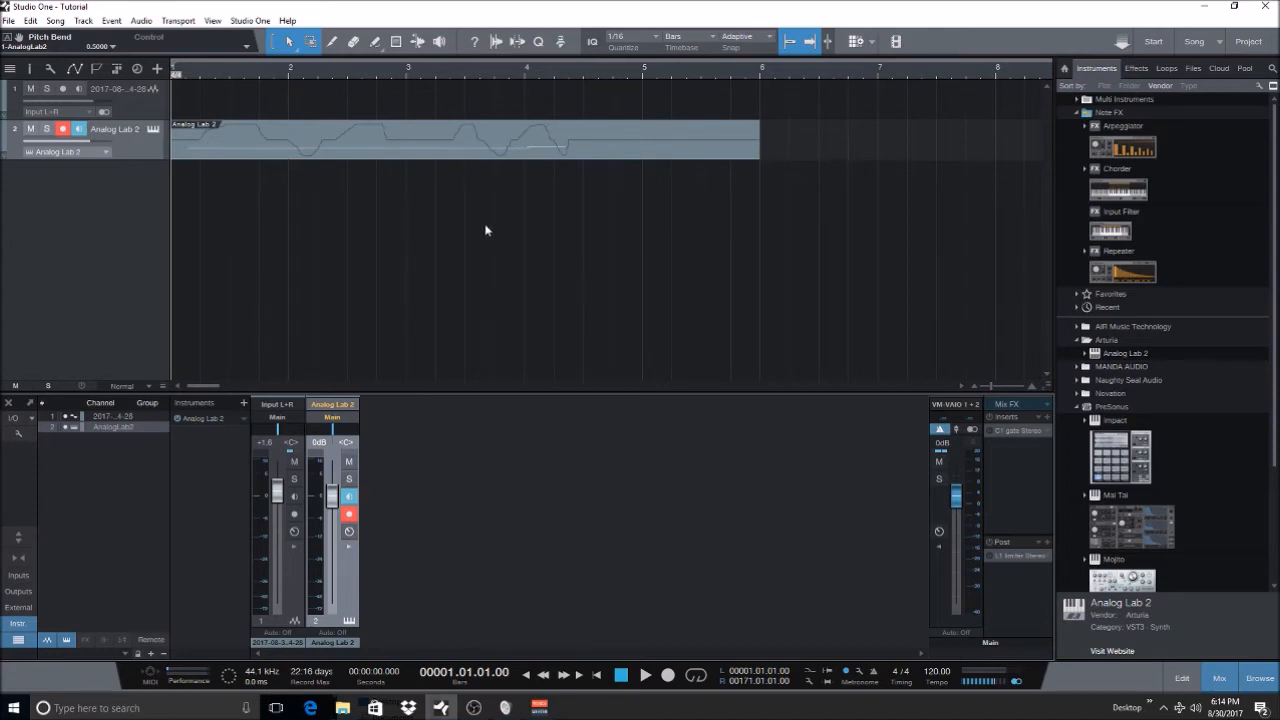
pyautogui.moveTo(619, 361)
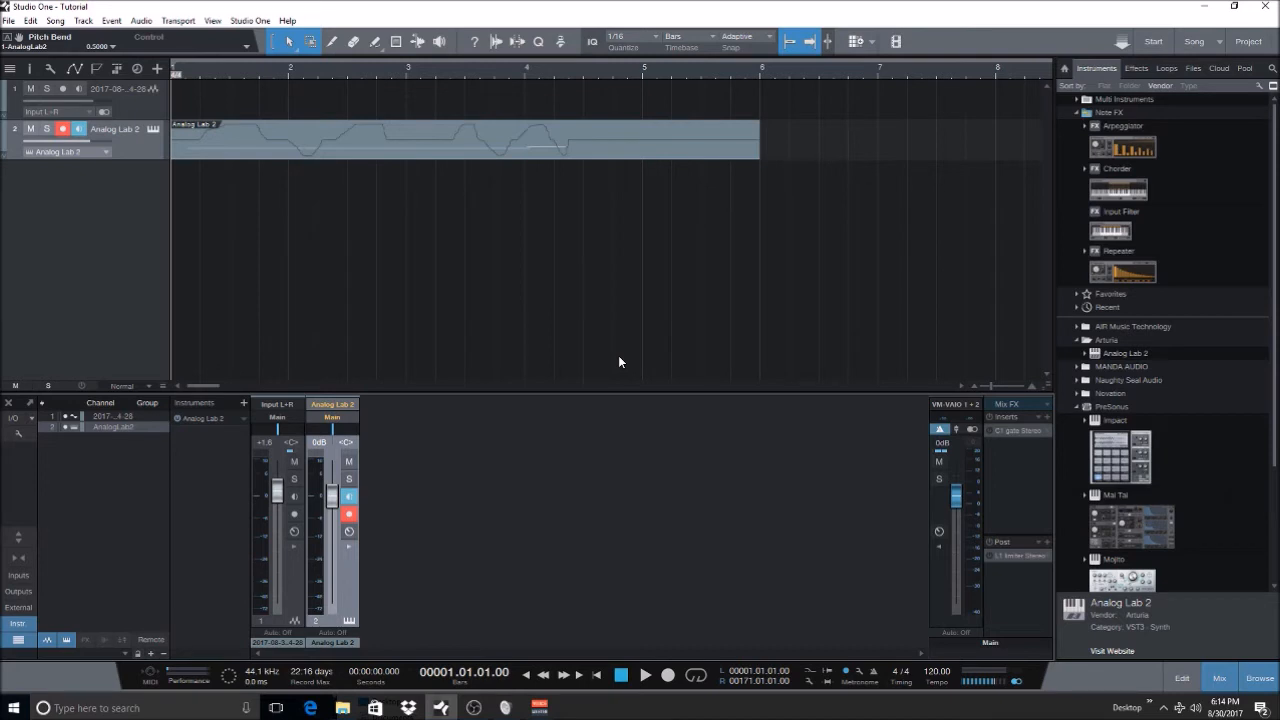
pyautogui.moveTo(640, 257)
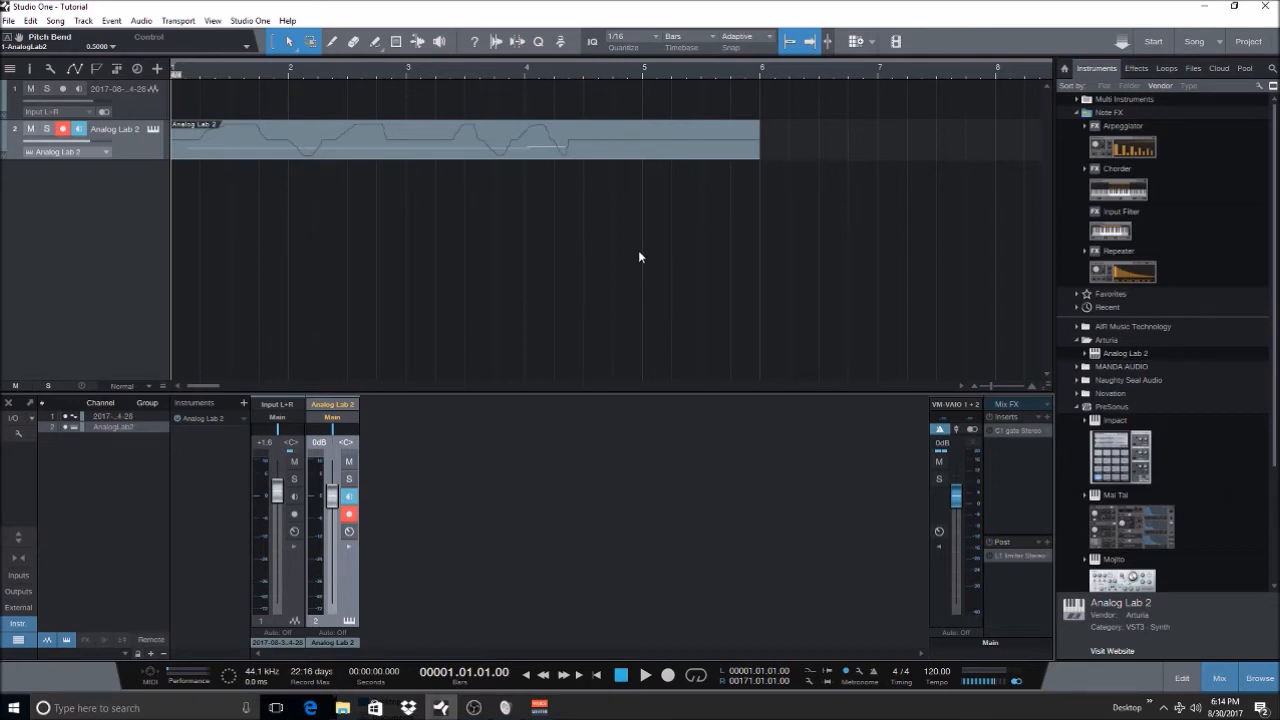
pyautogui.moveTo(555, 166)
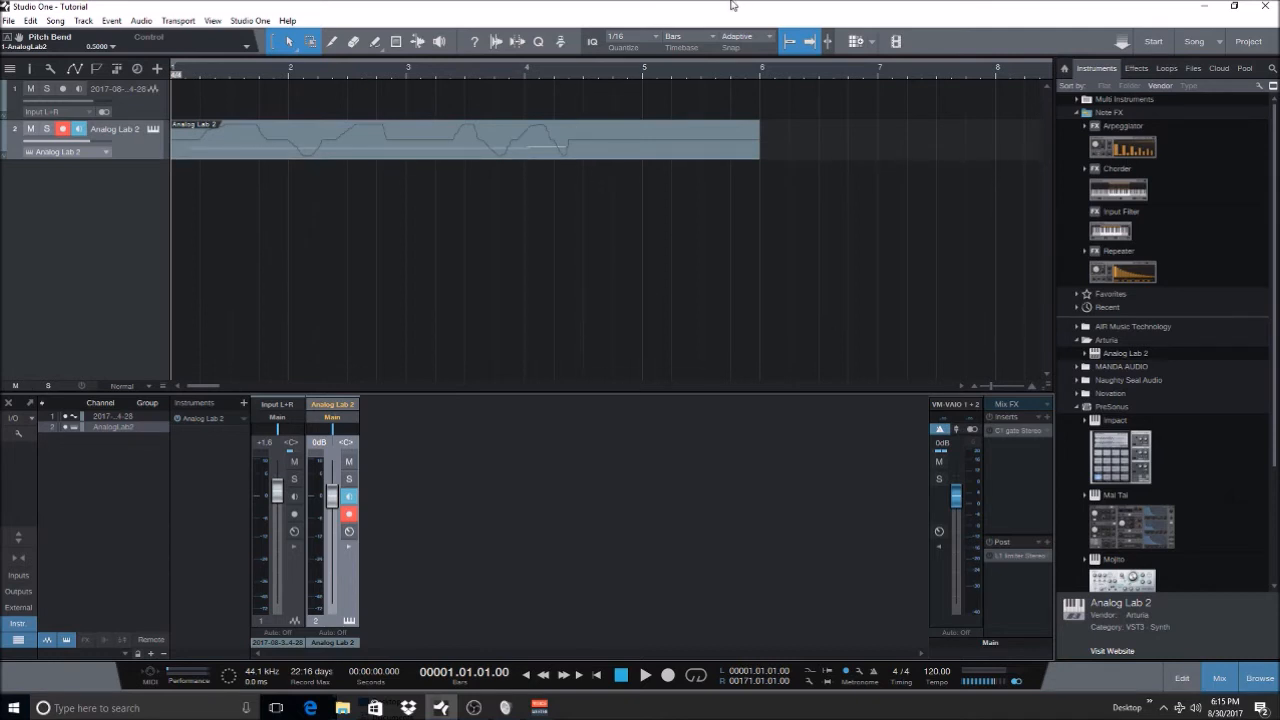
pyautogui.moveTo(1135, 595)
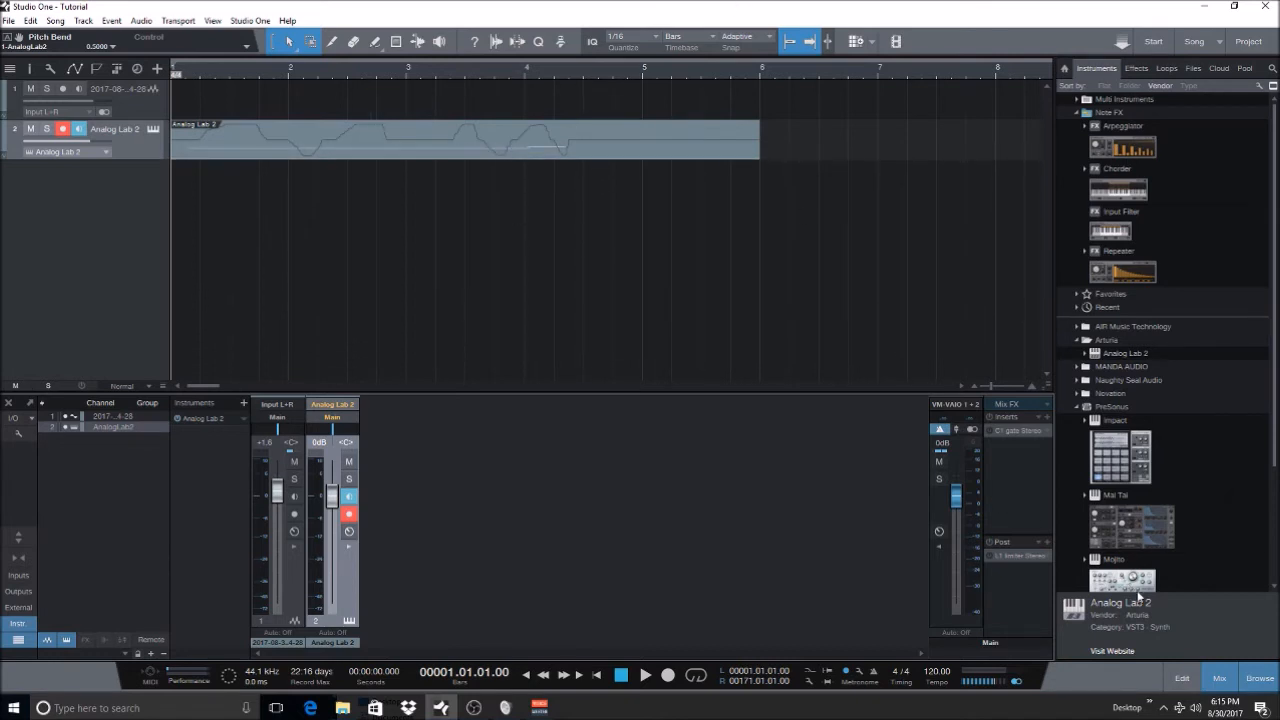
# - Open the Analog Lab 2 part in the edit pane, delete its pitch bend events, and play it back
pyautogui.click(1182, 678)
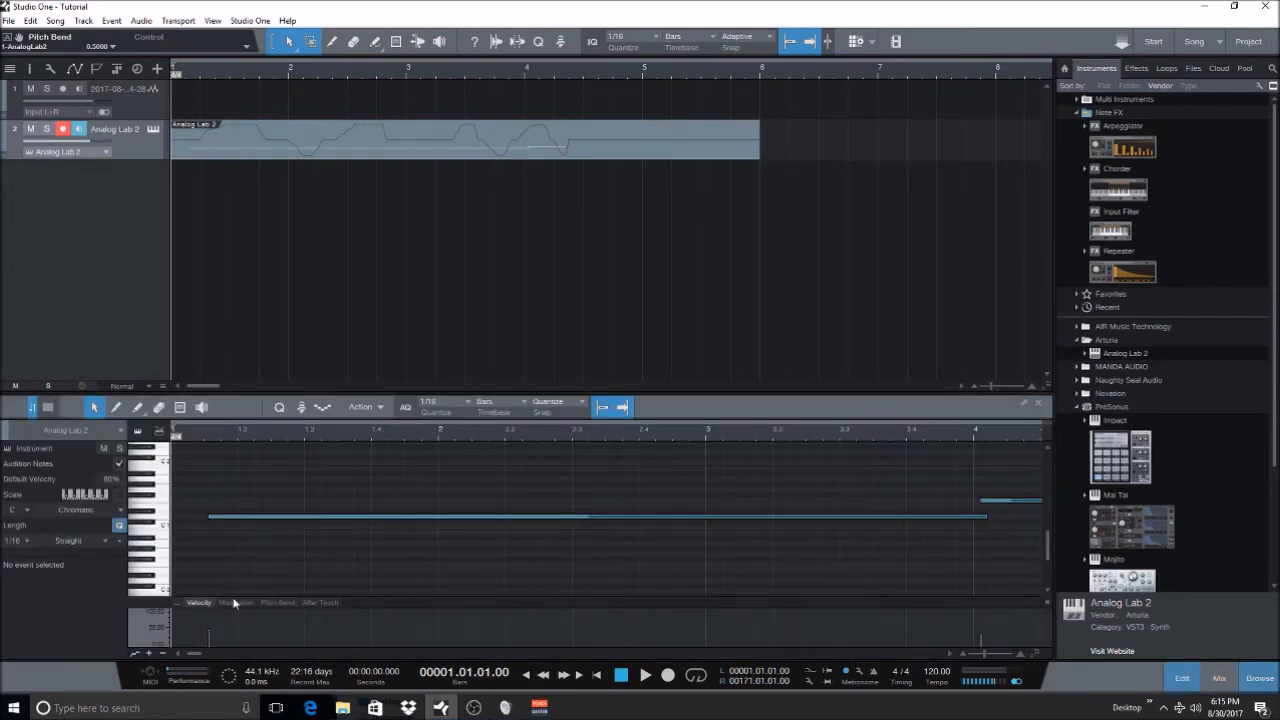
pyautogui.click(277, 602)
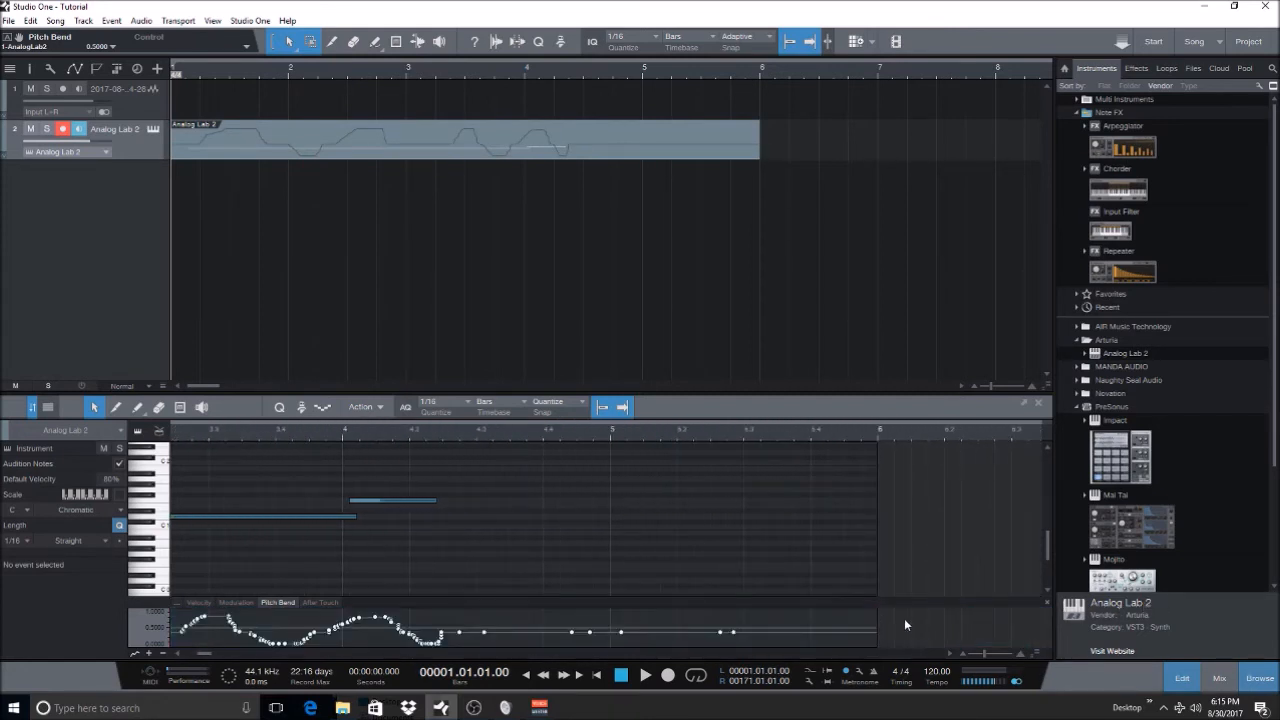
pyautogui.moveTo(837, 624)
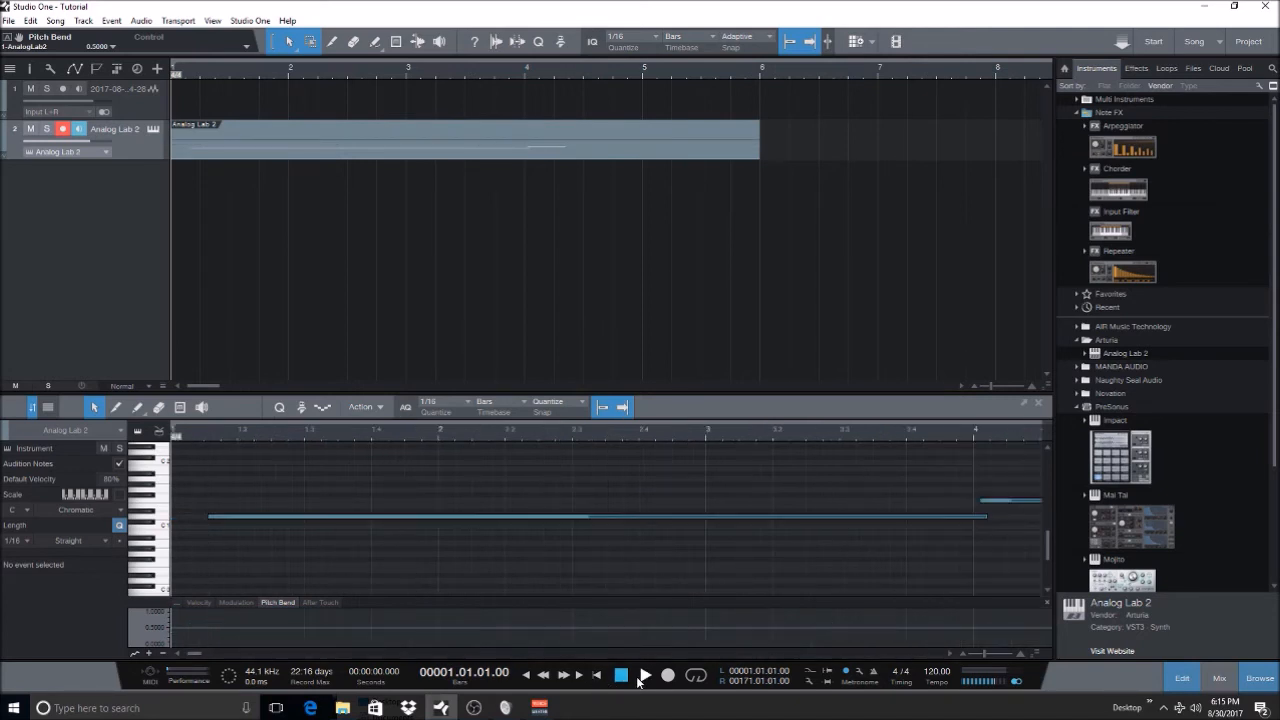
pyautogui.click(644, 675)
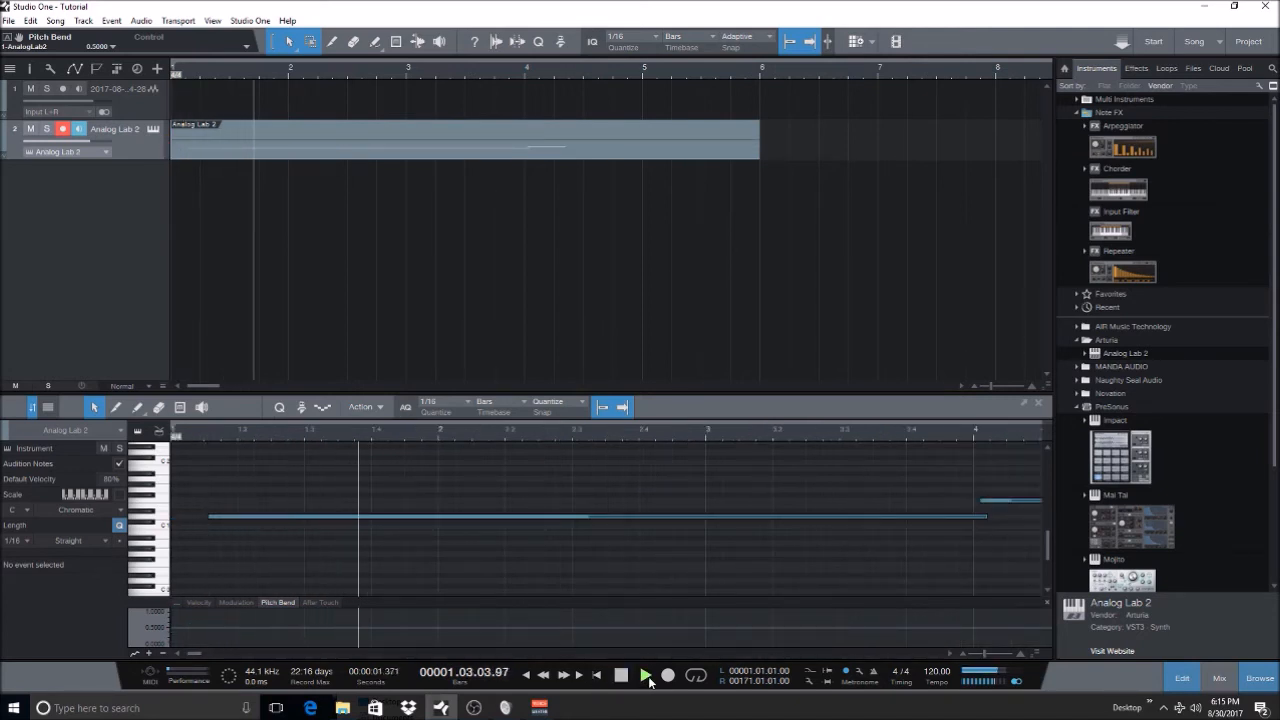
pyautogui.click(645, 674)
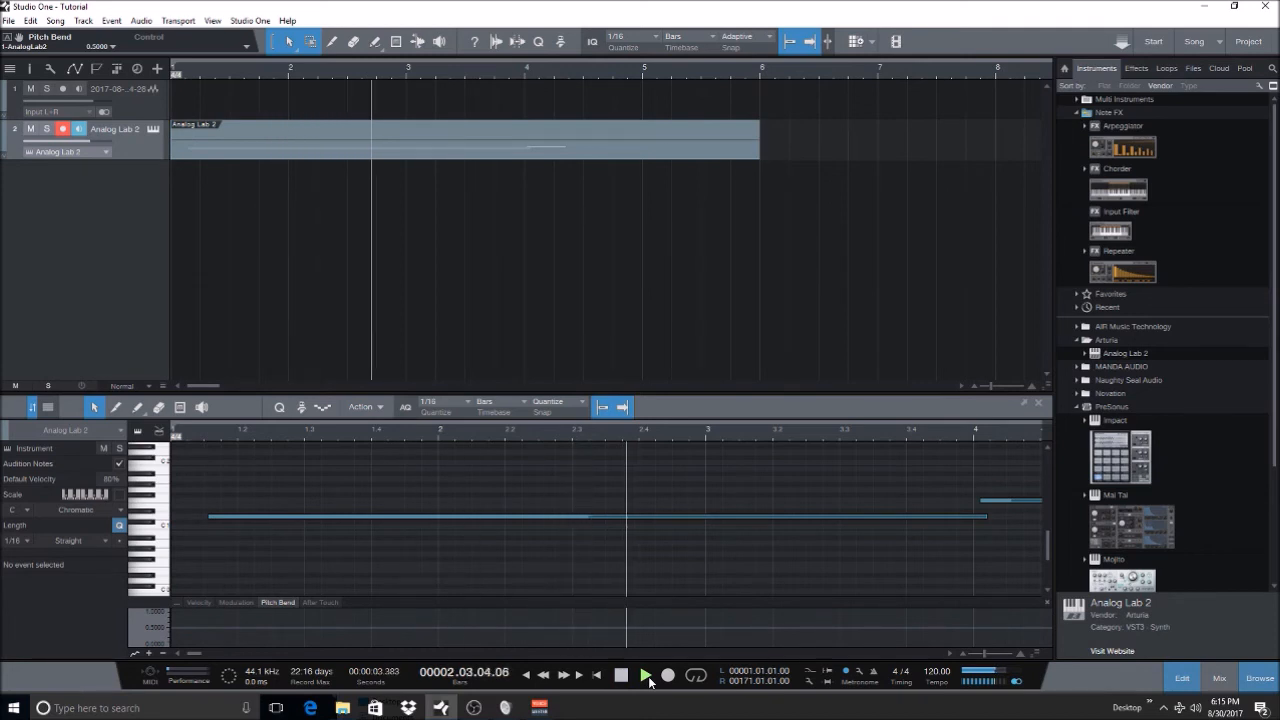